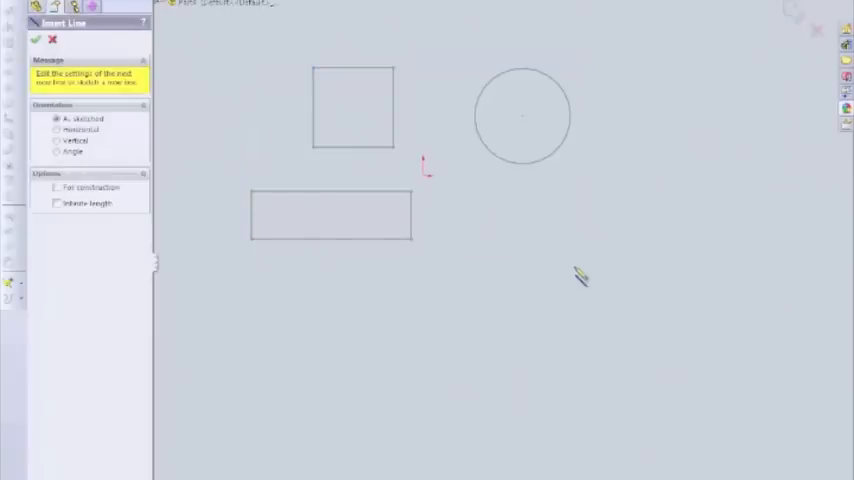
- Draw the bespoke outline's straight edges and trim the overlapping circle into one closed profile
left_click_drag(470, 266, 576, 266)
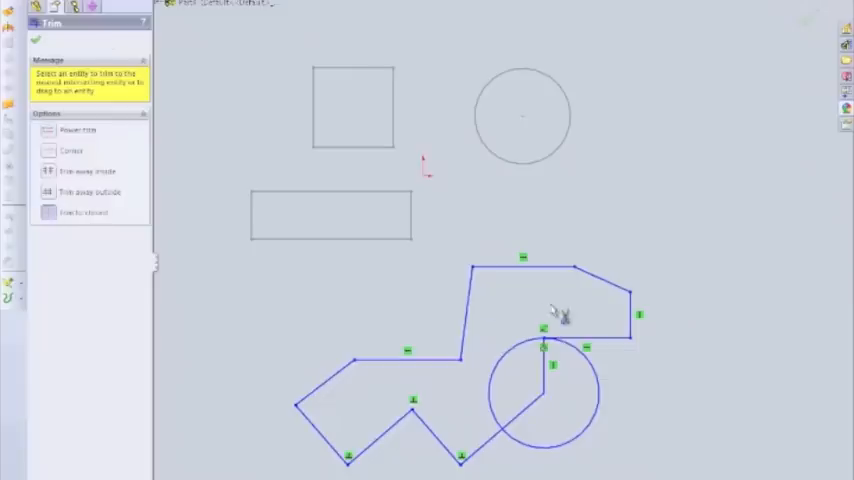
left_click(524, 420)
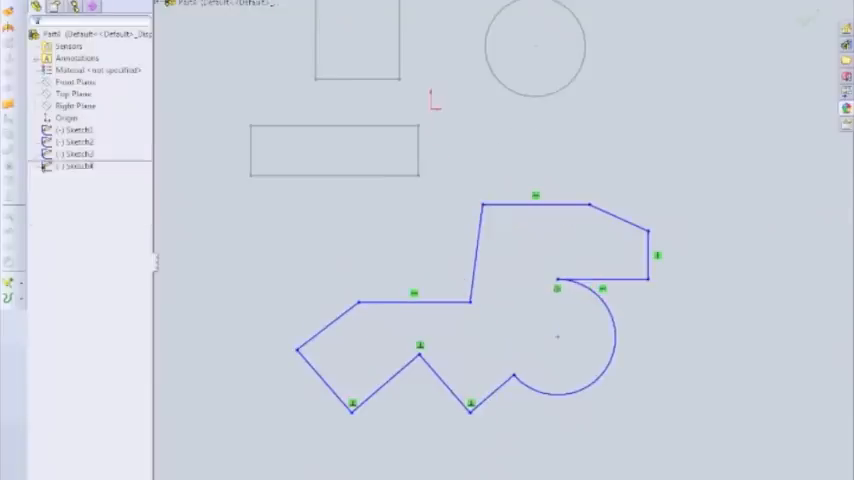
- Rename the four sketches in the FeatureManager tree to Square, Circle, Rectangle and Bespoke
left_click(72, 166)
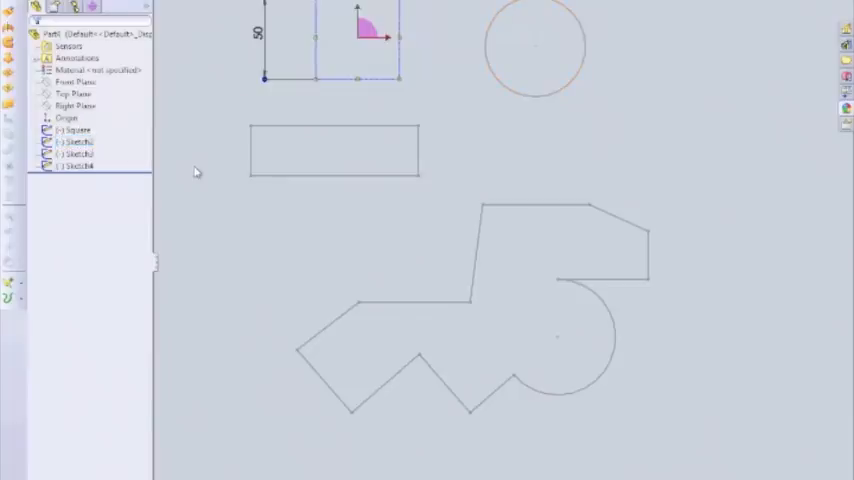
left_click(76, 142)
type("Circl")
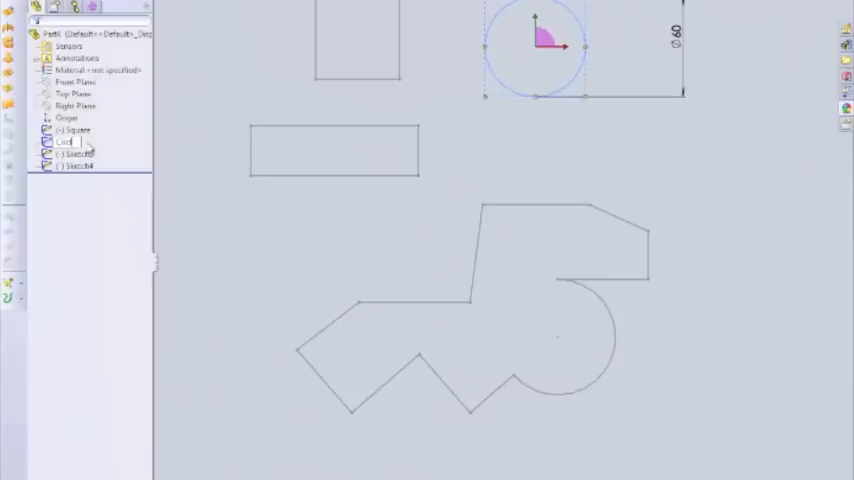
left_click(72, 154)
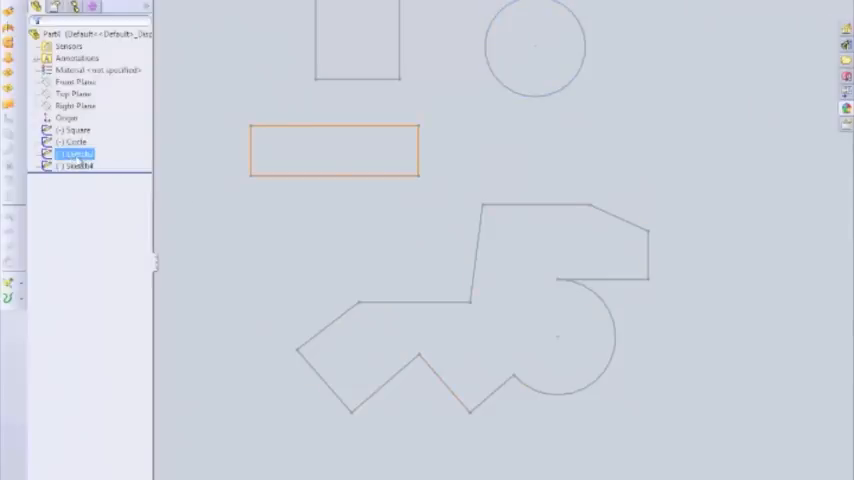
left_click(72, 152)
type("rectangle")
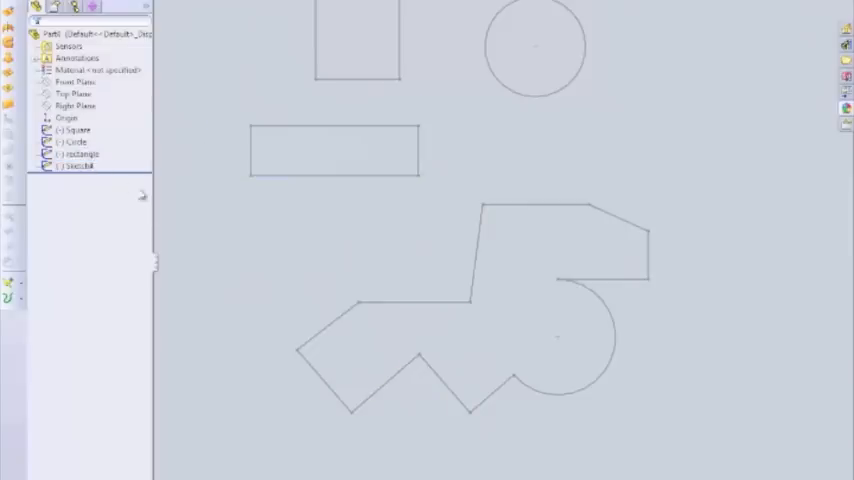
left_click(76, 166)
type("bespoke")
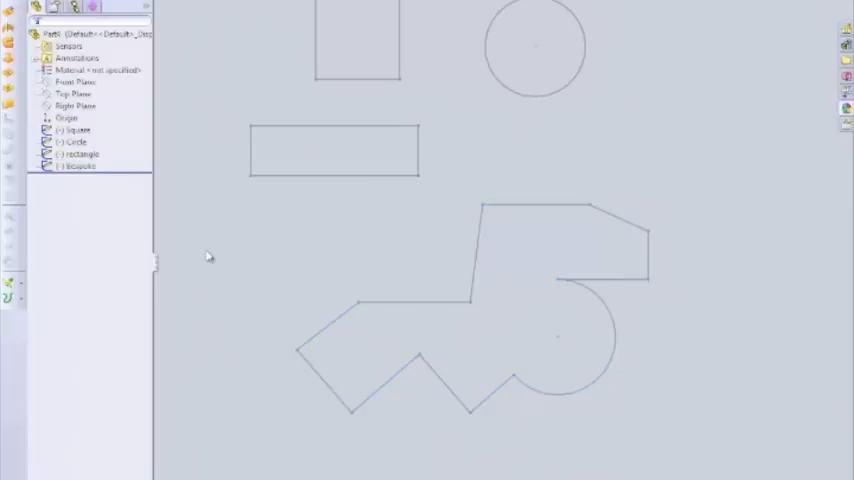
left_click(80, 154)
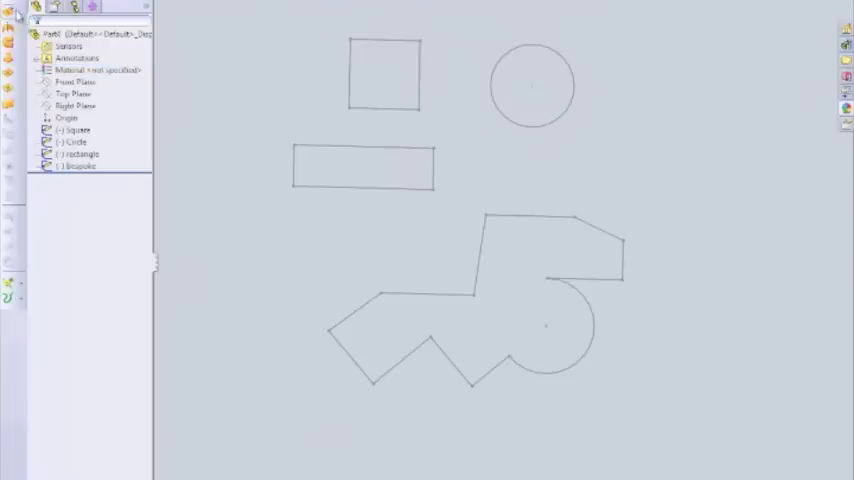
mouse_move(444, 36)
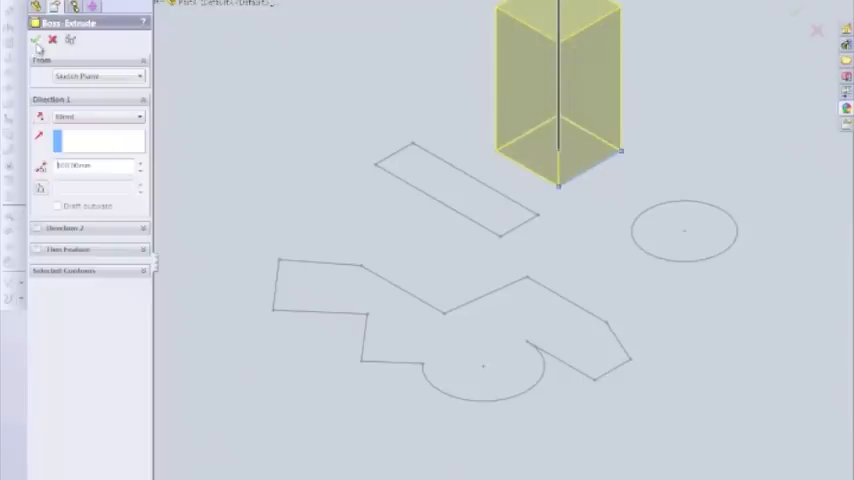
- Extrude the Square sketch into a block and edit its depth to 50.00mm
left_click(36, 40)
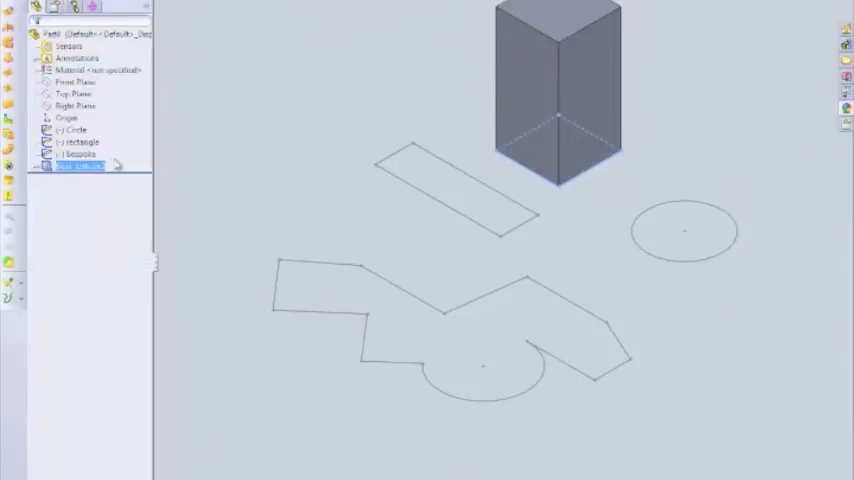
right_click(80, 168)
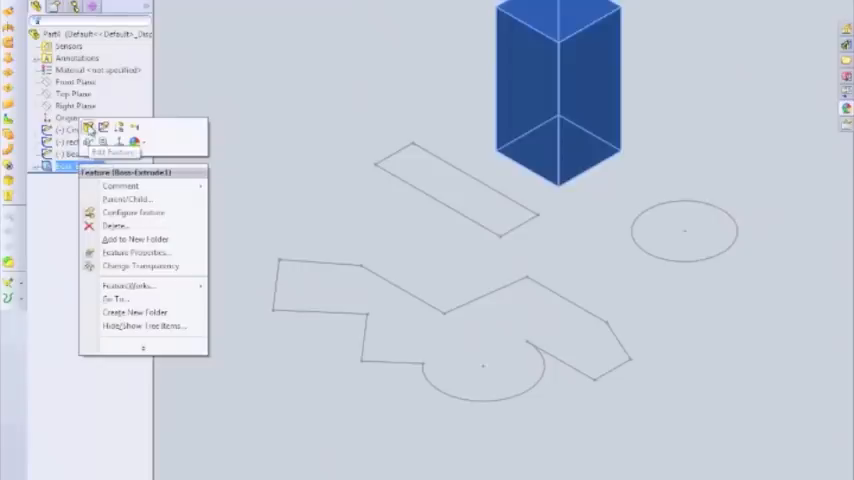
left_click(112, 152)
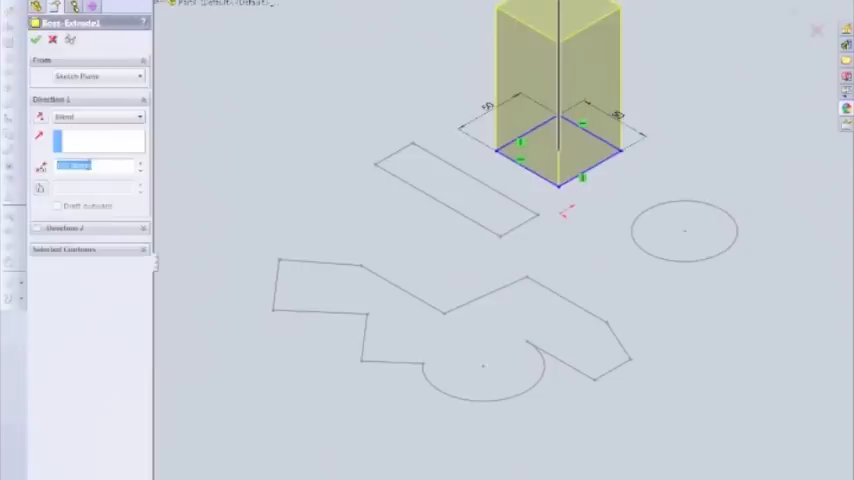
type("50.00mm")
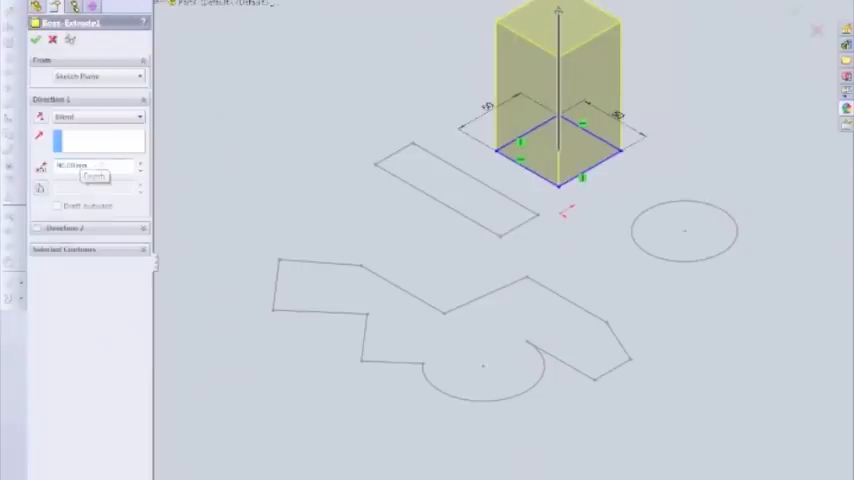
left_click(96, 164)
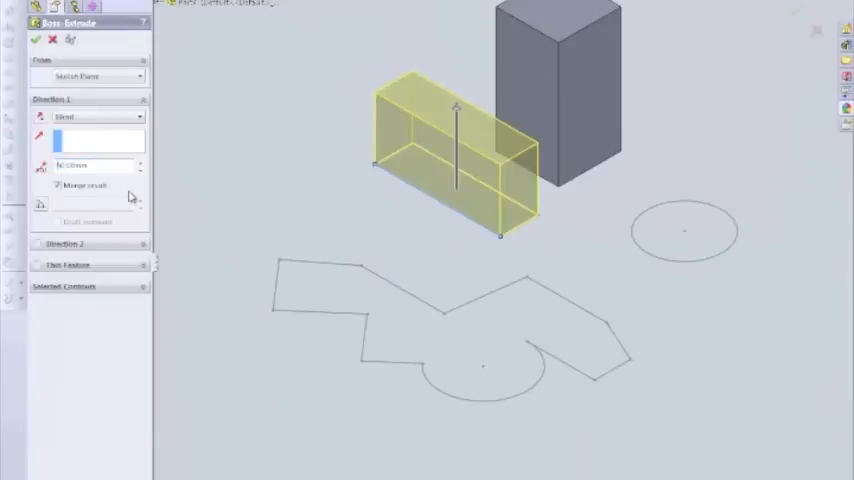
- Extrude the Rectangle, Circle and Bespoke sketches into solid bodies in turn
left_click(36, 40)
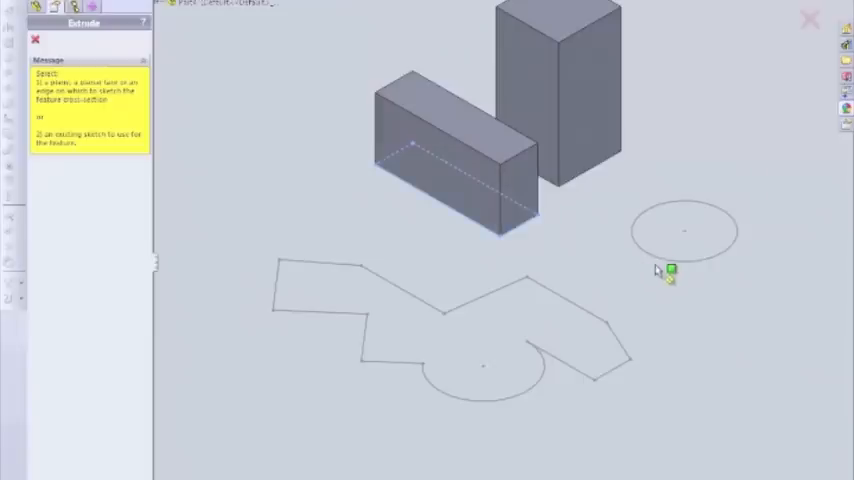
left_click(684, 230)
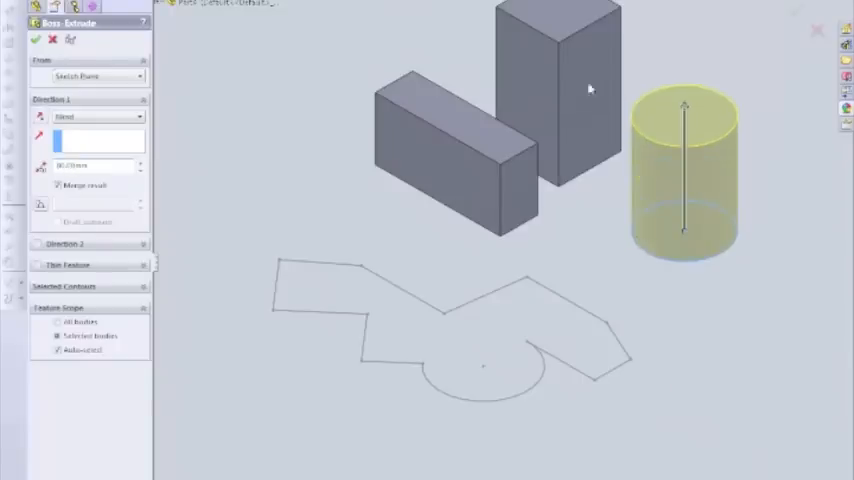
left_click(34, 40)
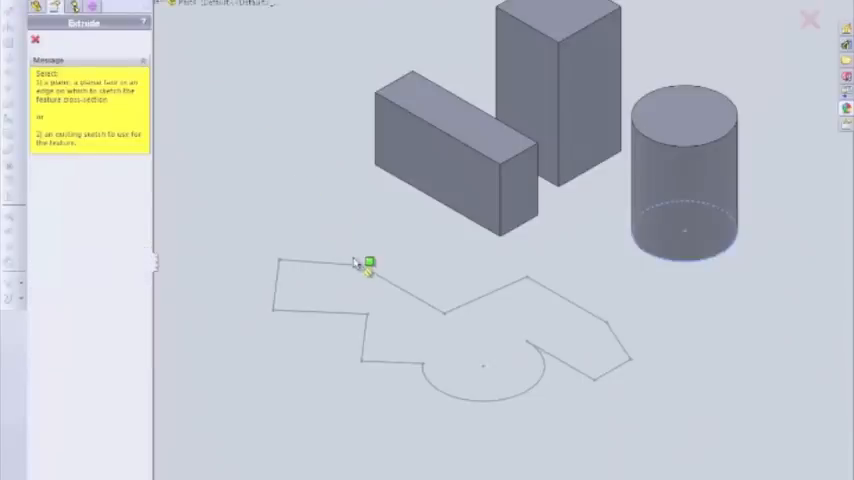
left_click(364, 264)
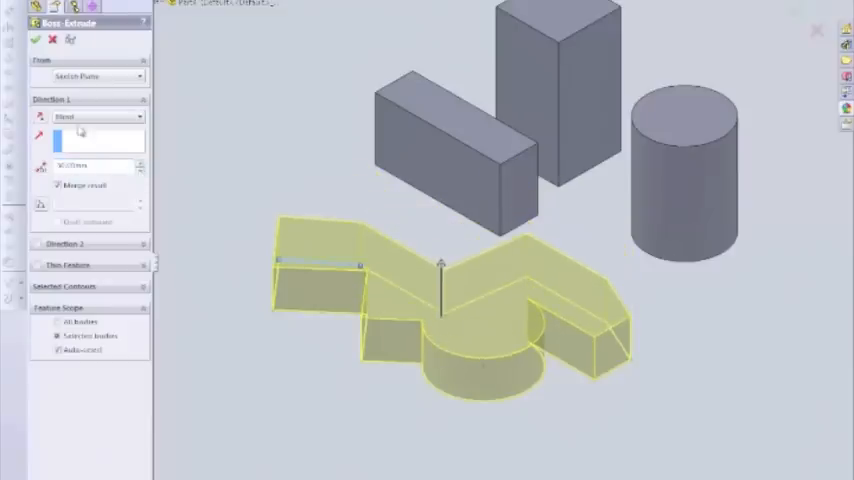
left_click(34, 40)
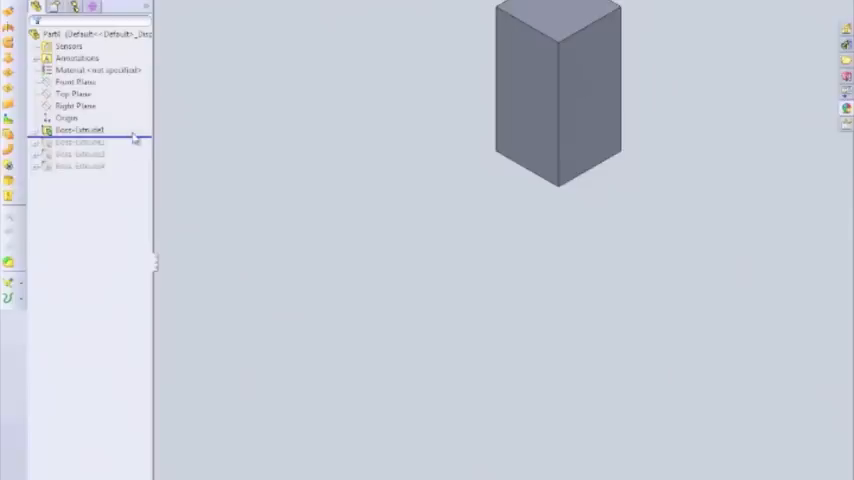
- Roll back to the block, edit the cylinder's Boss-Extrude depth and confirm
left_click(80, 154)
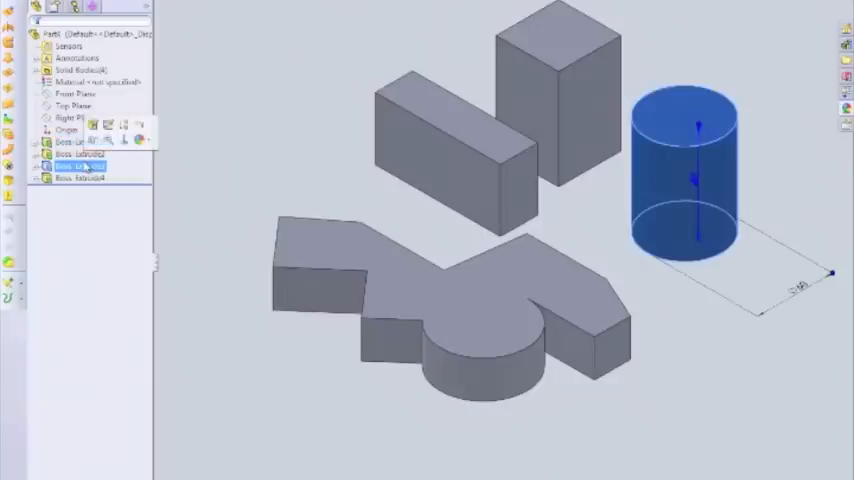
double_click(76, 164)
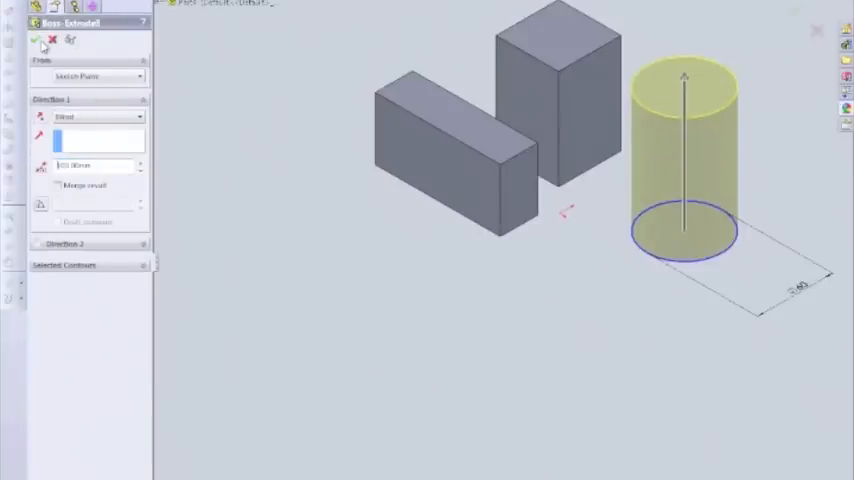
left_click(34, 40)
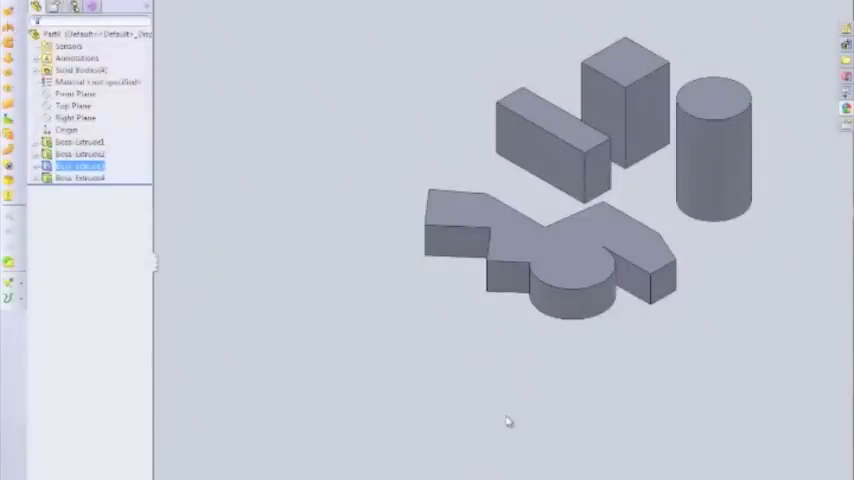
mouse_move(522, 440)
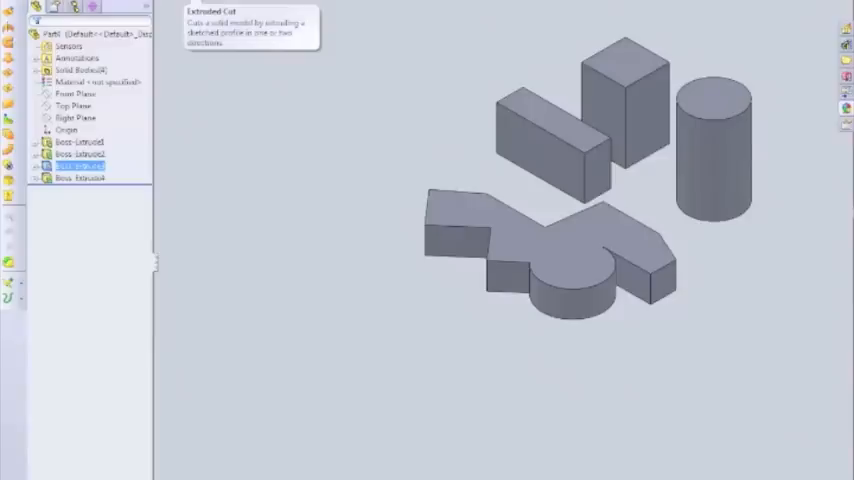
mouse_move(748, 240)
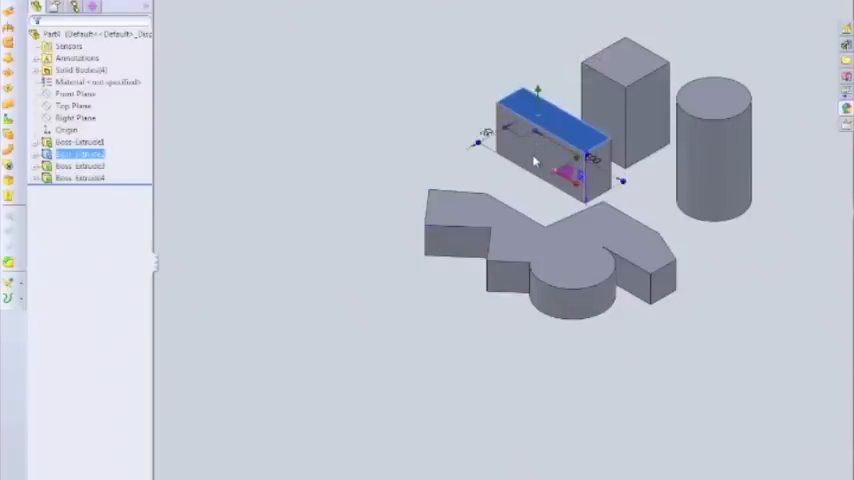
- Open a new sketch (Sketch5) on the top face of the square block
left_click(72, 92)
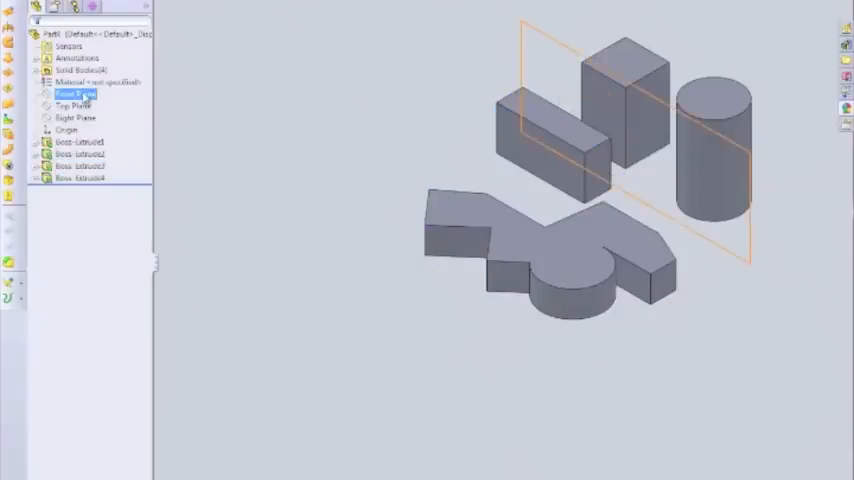
left_click(76, 118)
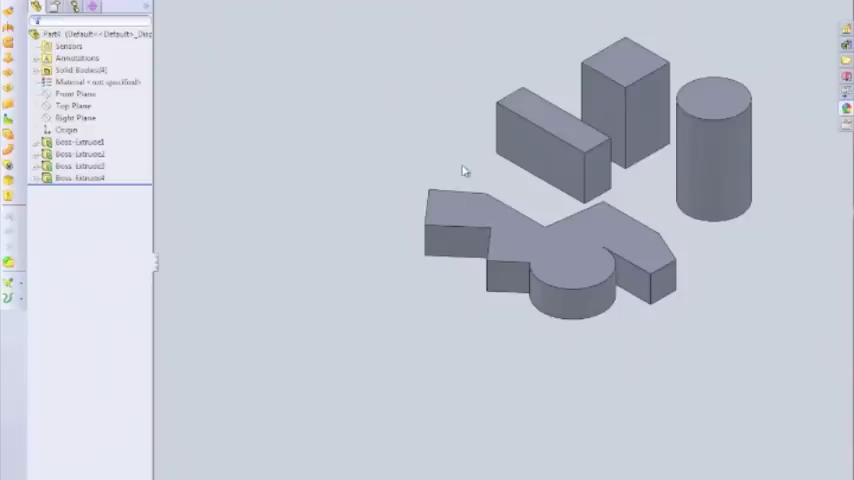
mouse_move(376, 148)
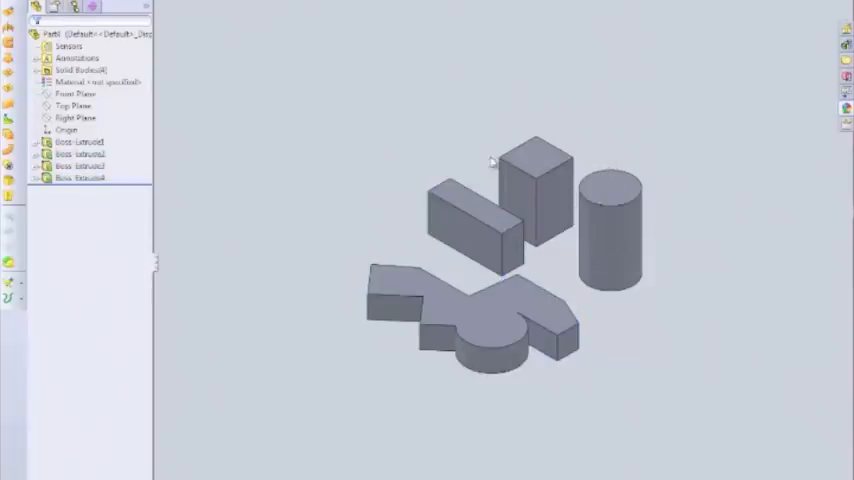
left_click(536, 164)
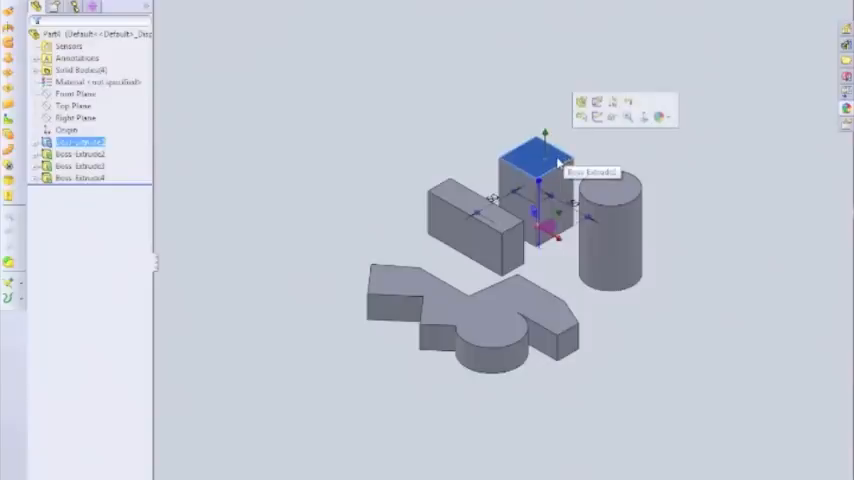
right_click(540, 160)
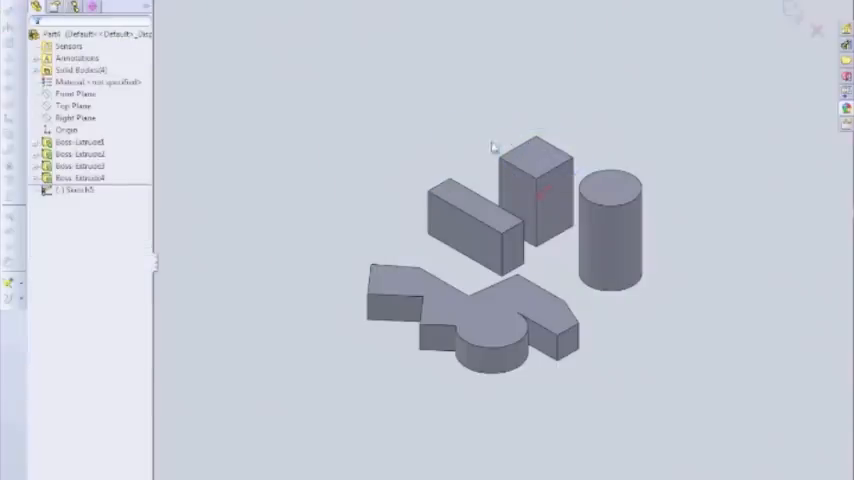
mouse_move(466, 158)
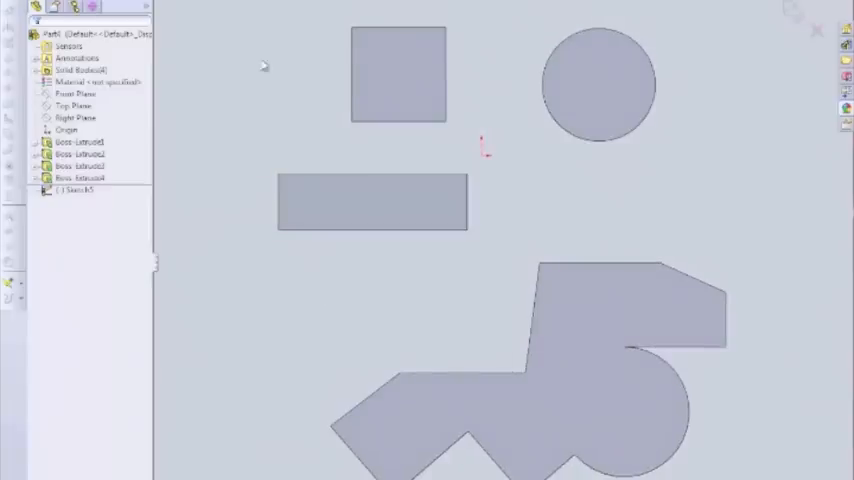
mouse_move(308, 40)
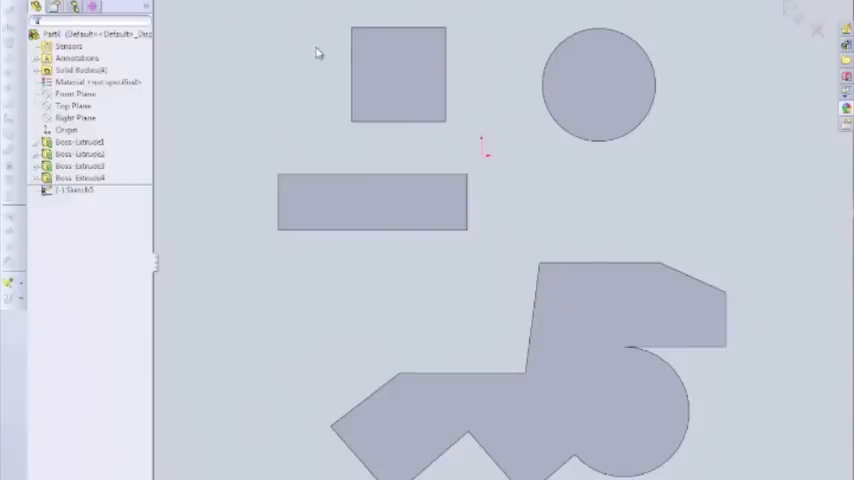
mouse_move(288, 28)
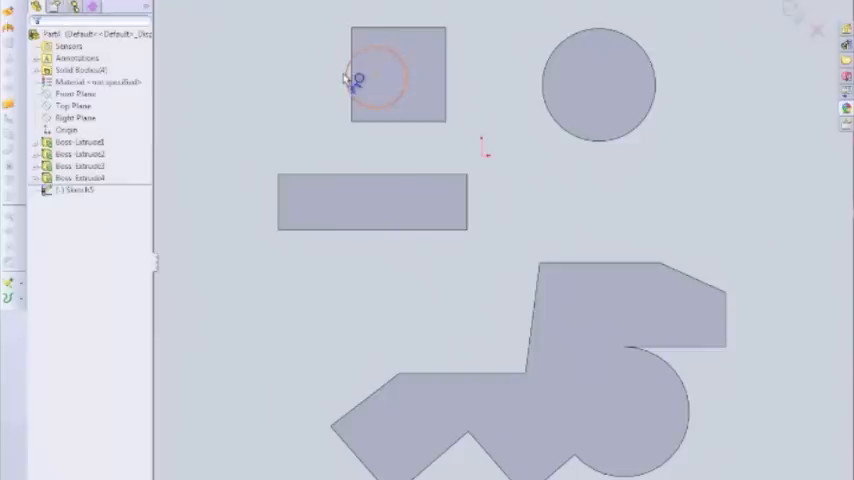
- Sketch a circle inside the square outline and dimension its centre, setting the horizontal distance to 25
left_click(380, 78)
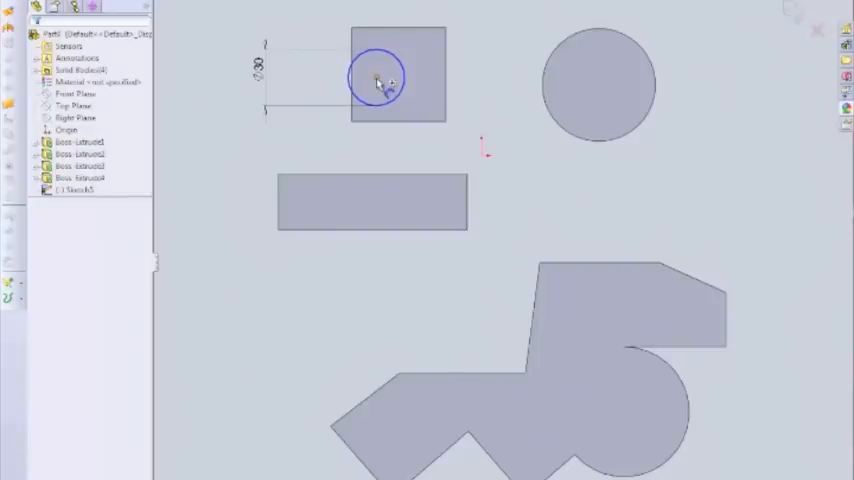
left_click(376, 76)
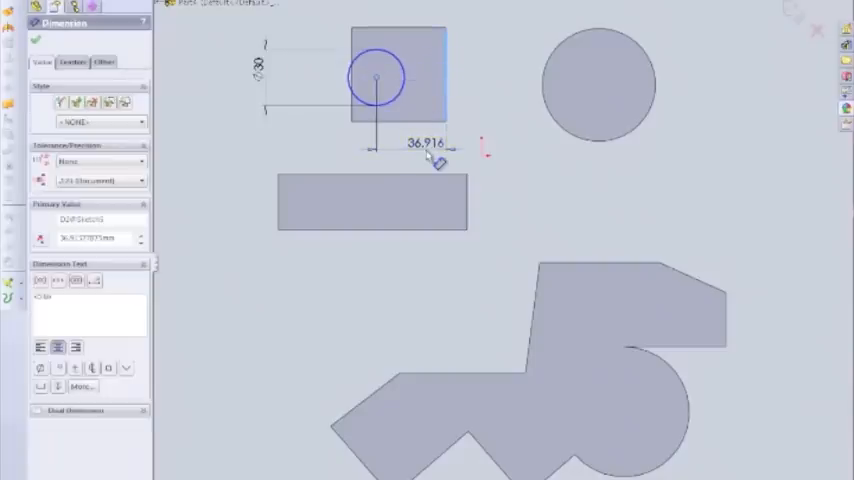
double_click(428, 144)
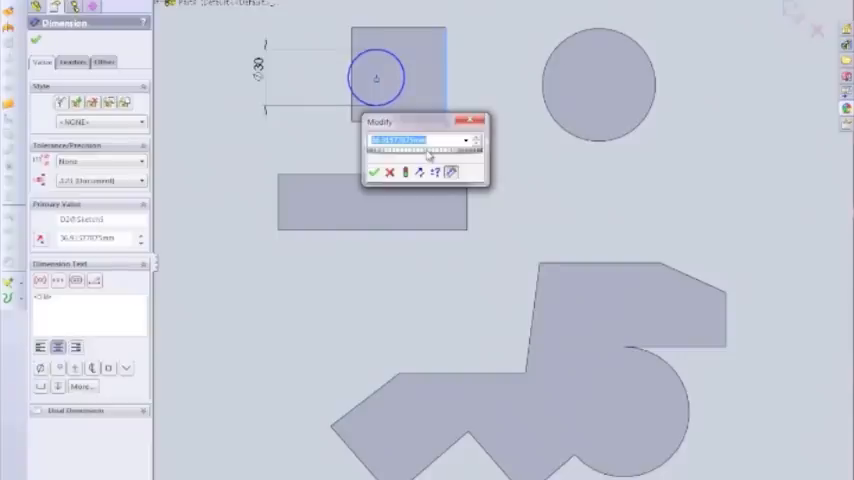
type("25.000mm")
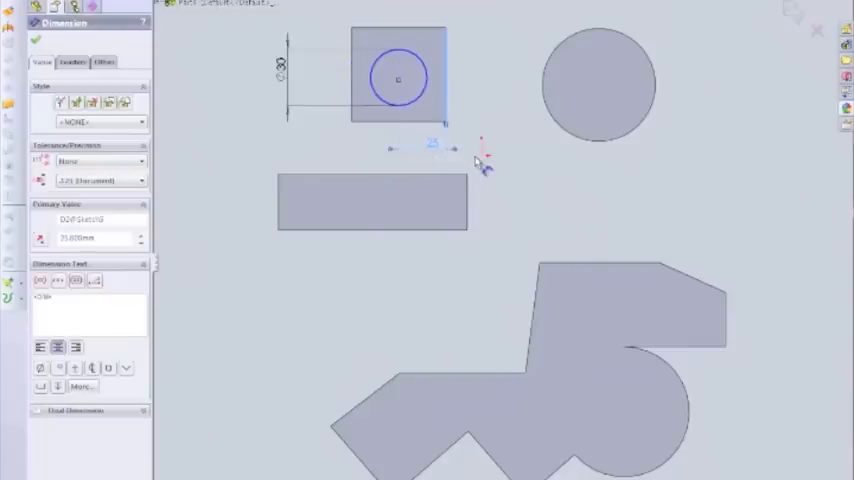
mouse_move(398, 82)
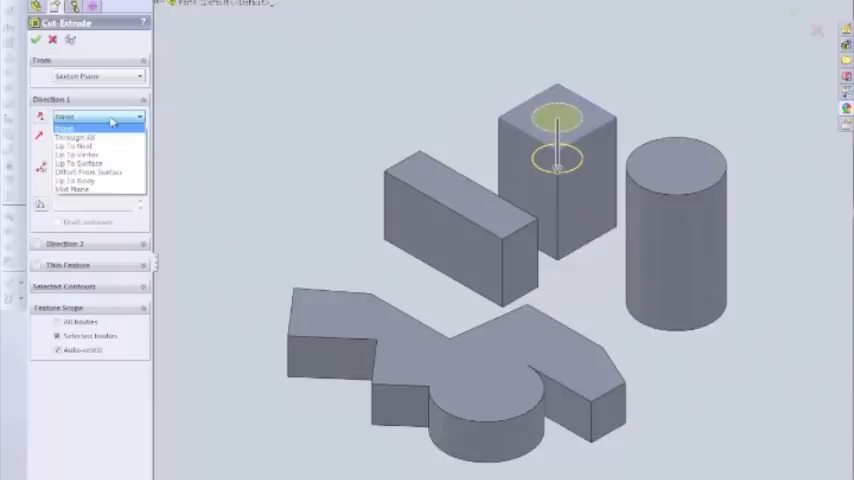
- Cut the circle Through All to make a round hole in the square block
left_click(76, 136)
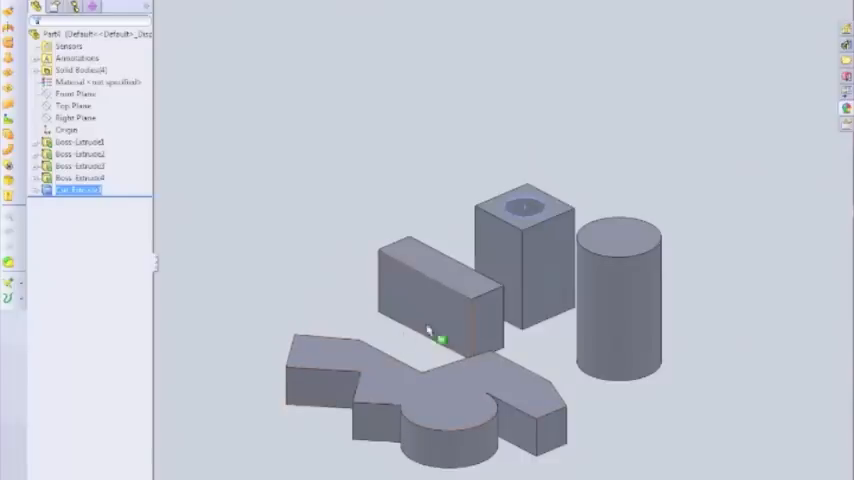
- Start a sketch on the rectangular block's front face and set the view Normal To it
left_click(430, 290)
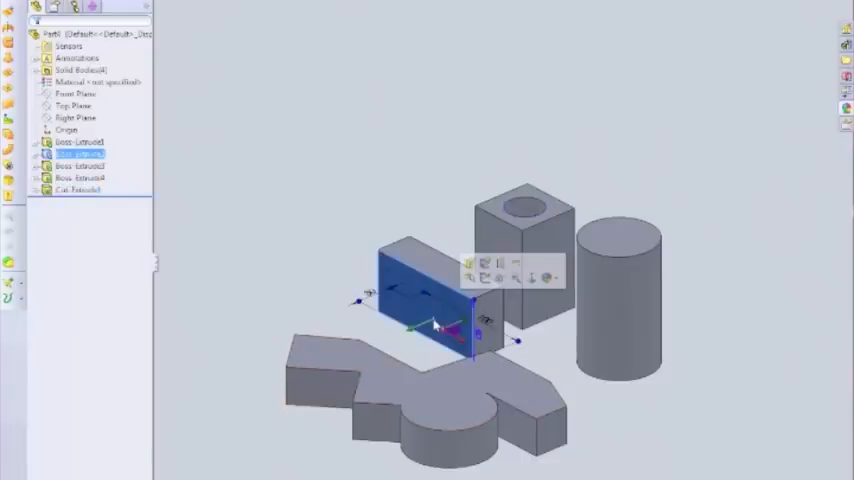
left_click(408, 348)
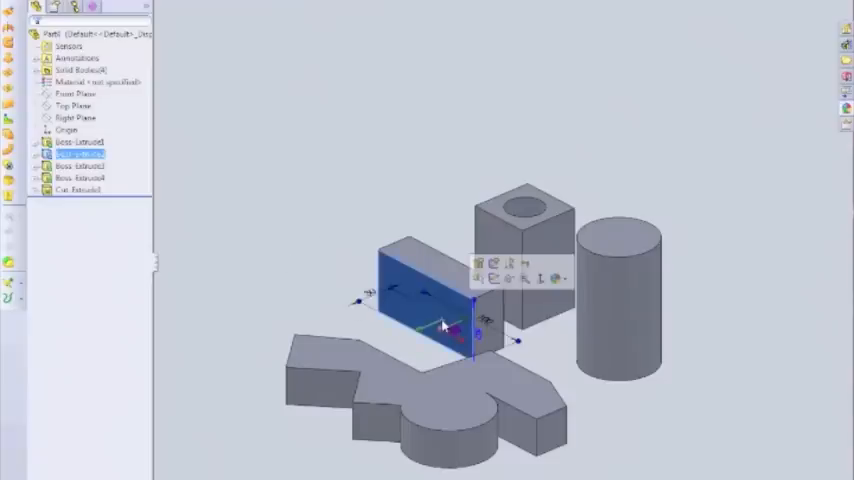
right_click(444, 324)
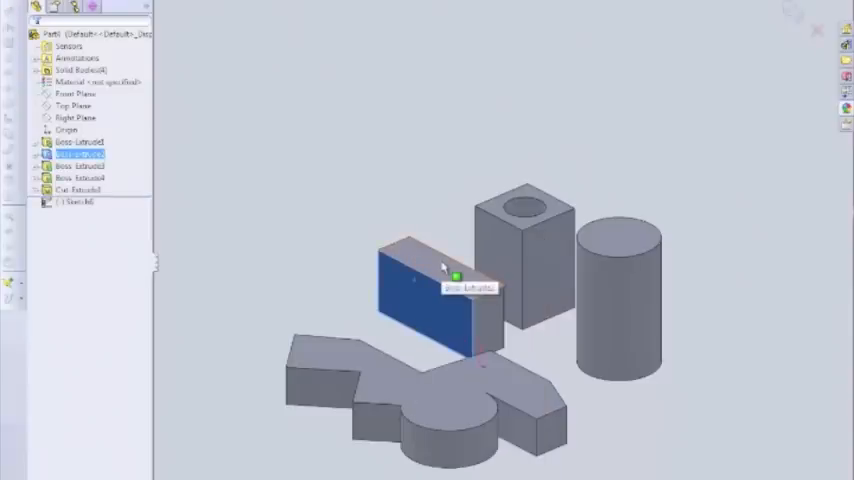
key("space")
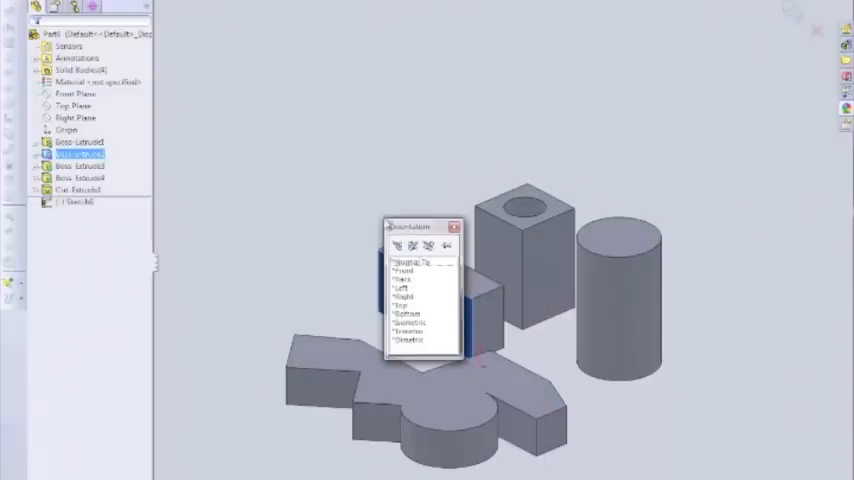
left_click(404, 272)
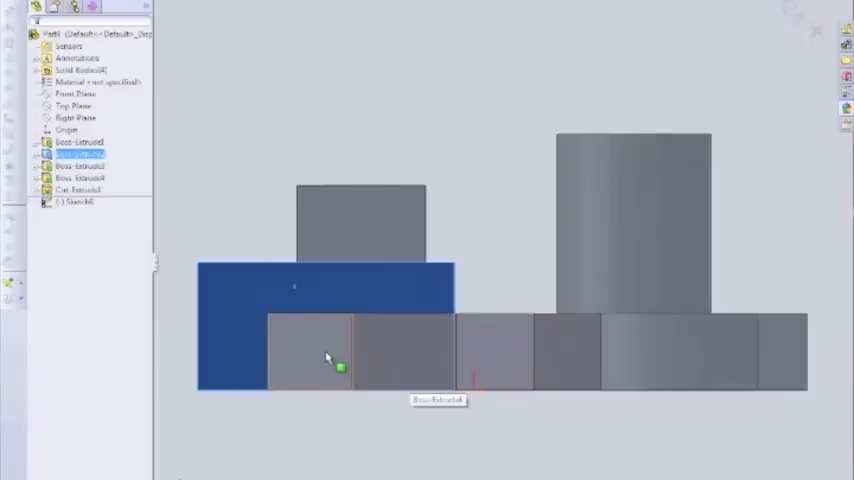
mouse_move(476, 180)
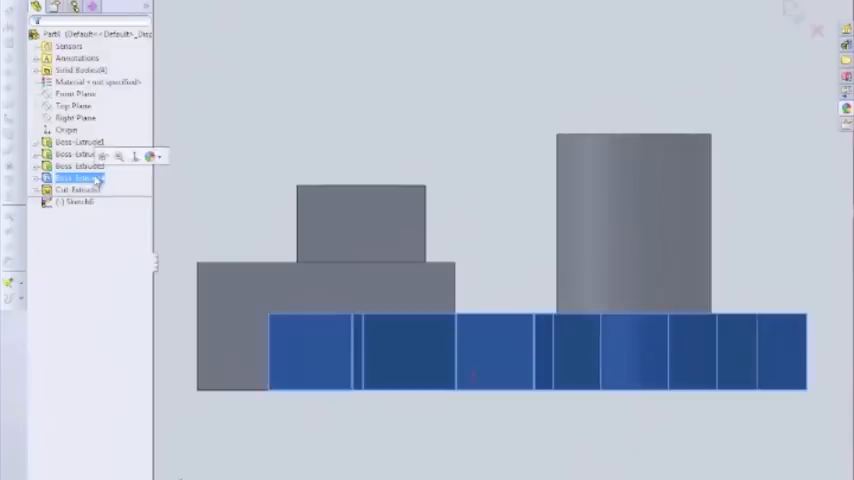
right_click(78, 178)
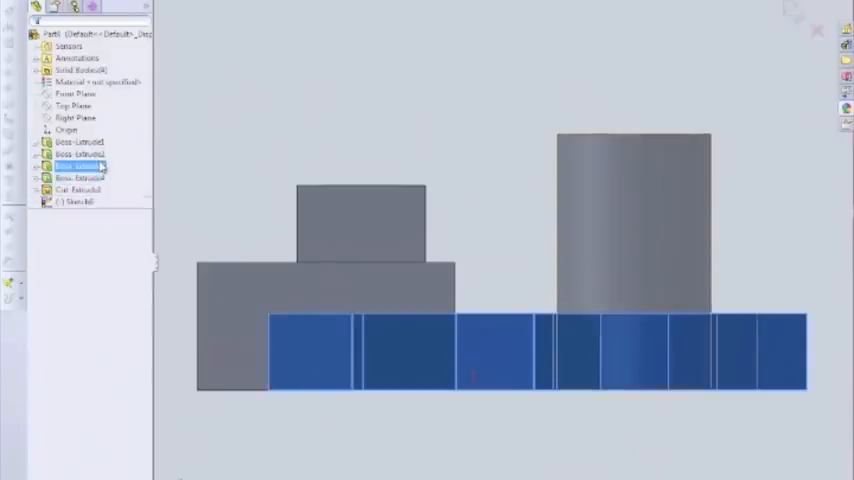
right_click(78, 178)
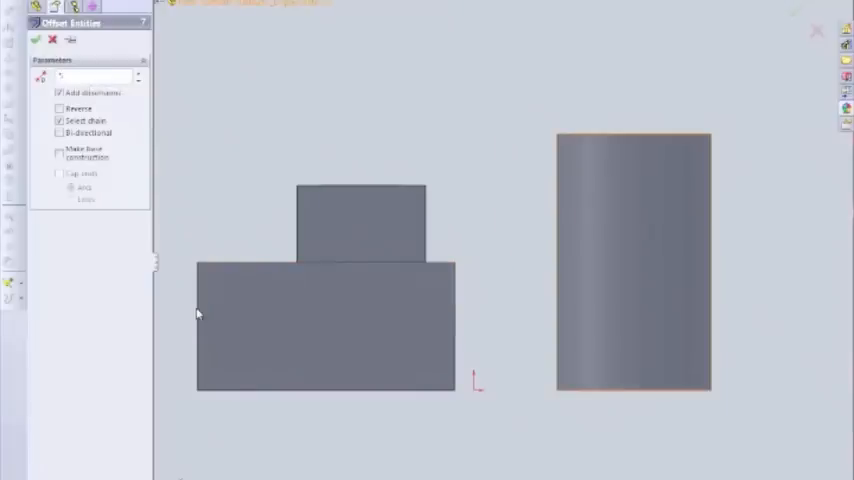
- Offset the whole rectangle outline inward with Offset Entities and confirm the inner rectangle's distance
left_click(198, 324)
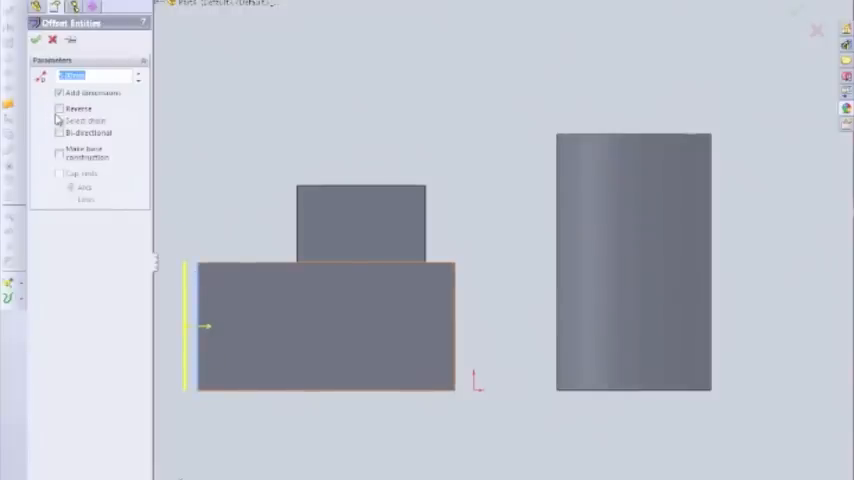
left_click(60, 108)
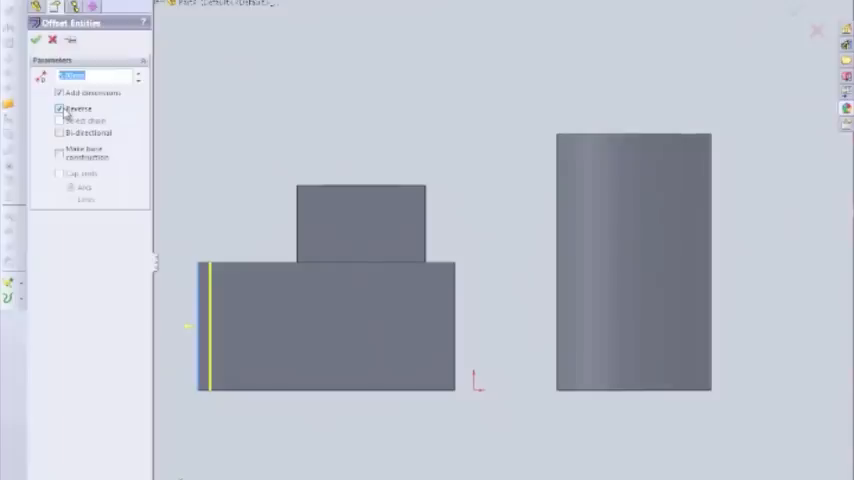
left_click(60, 108)
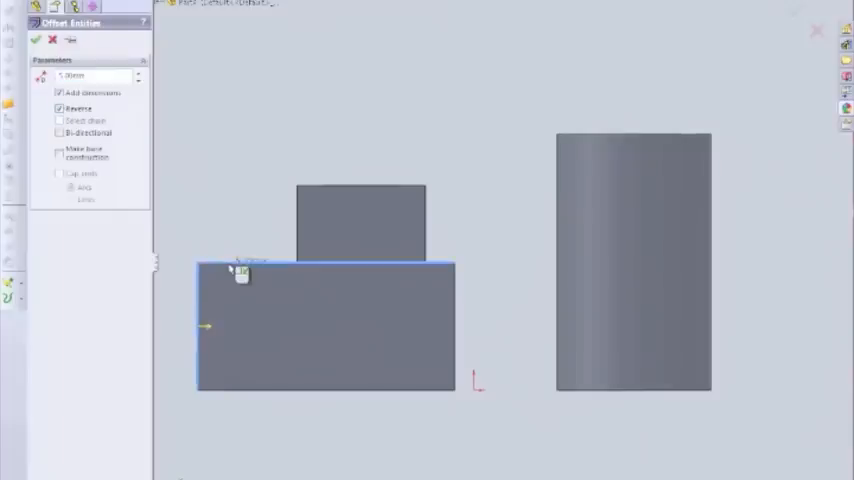
left_click(240, 270)
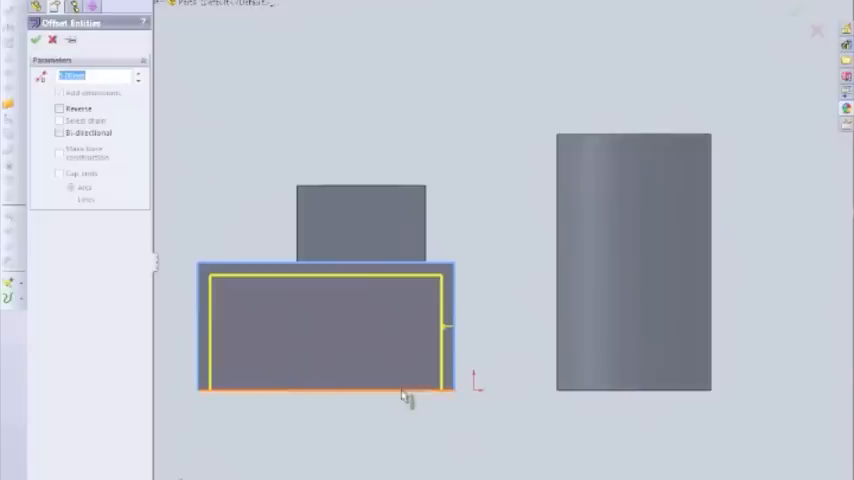
left_click(60, 108)
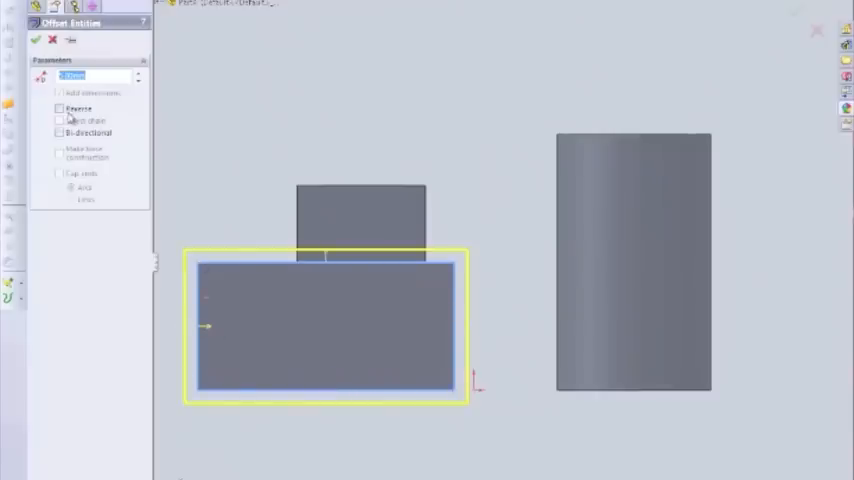
left_click(60, 108)
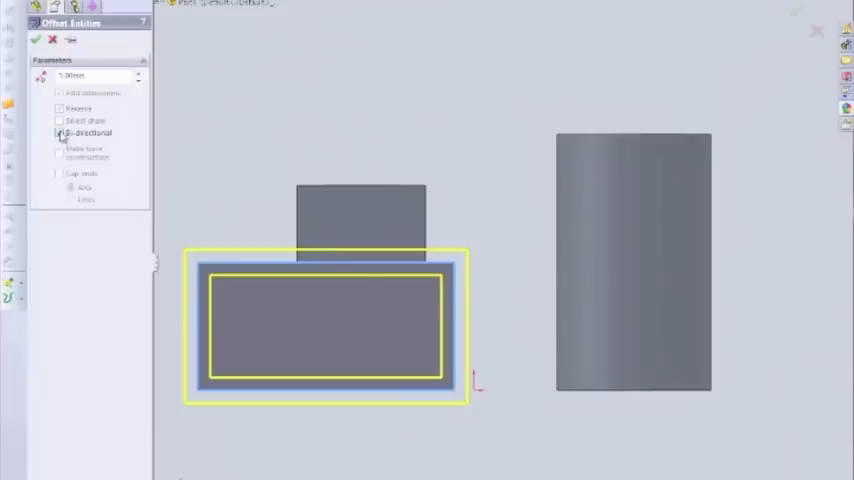
left_click(60, 108)
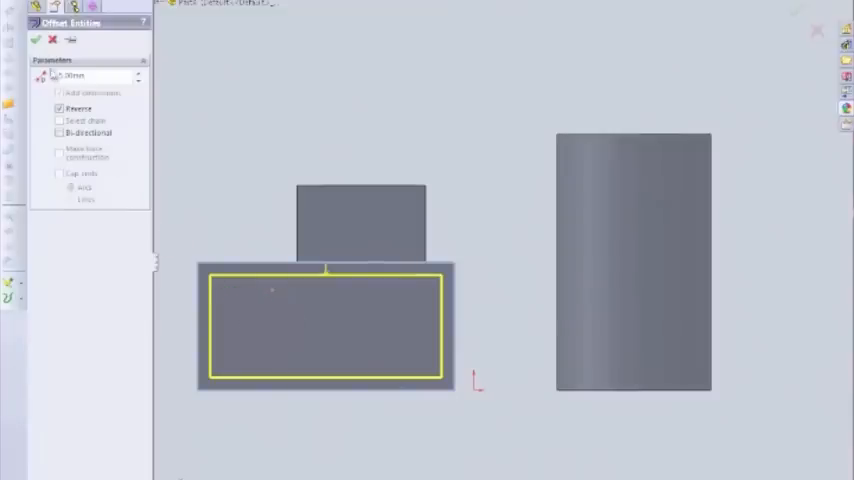
left_click(36, 40)
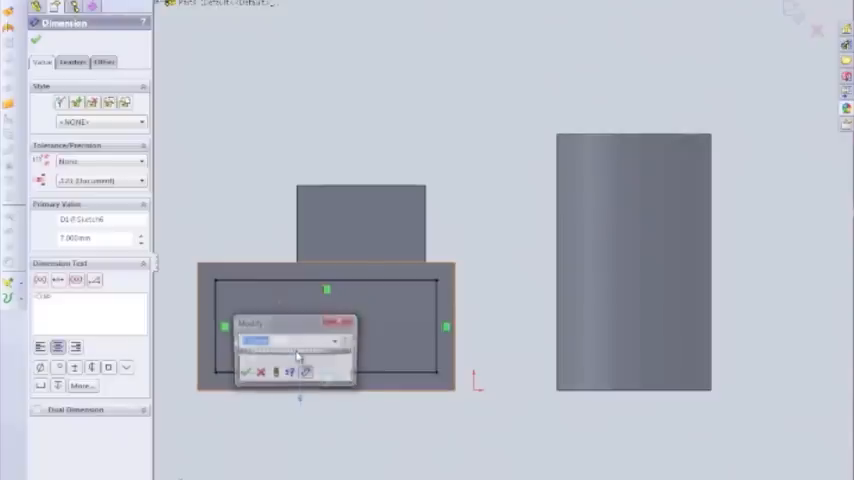
left_click(244, 372)
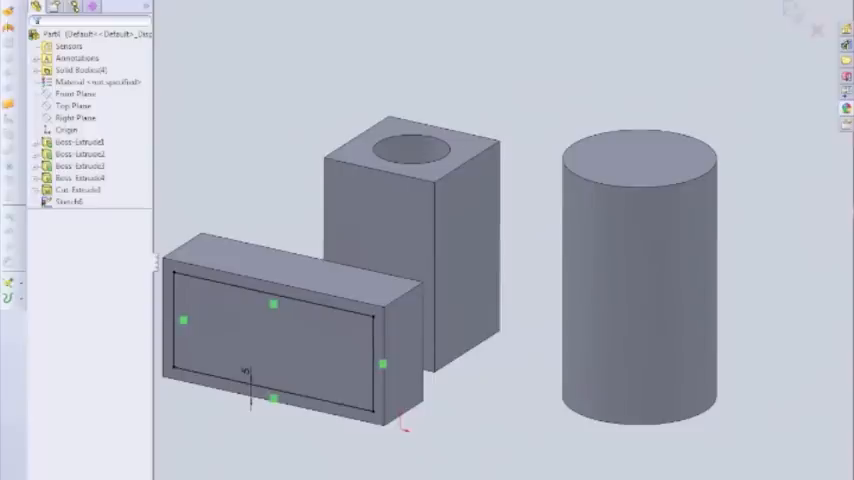
- Extruded-cut the inner rectangle with end condition Through All, then Up To Next, leaving a hollow frame
left_click(68, 202)
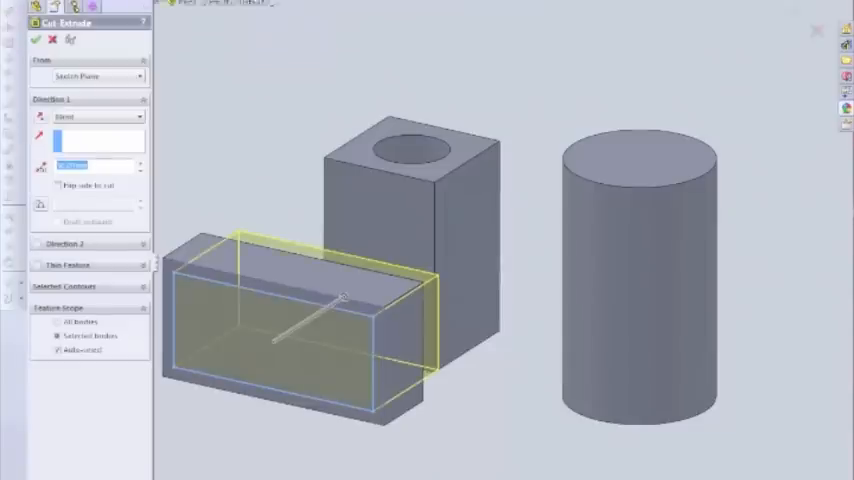
left_click(34, 40)
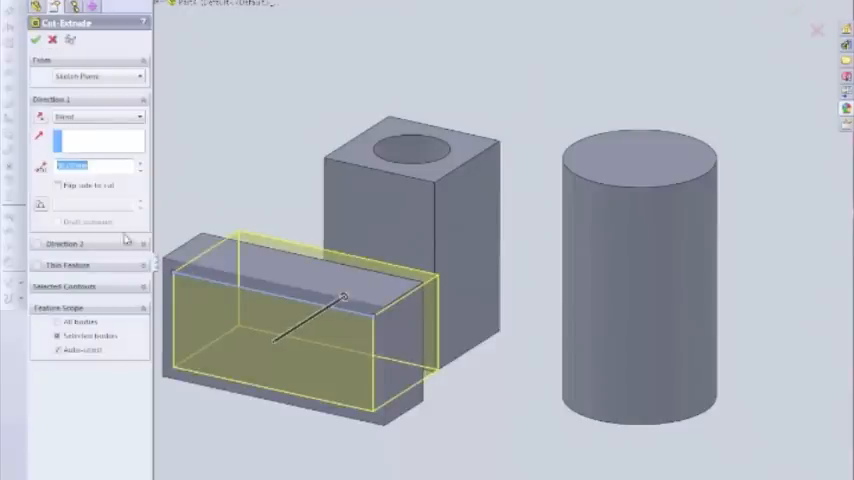
left_click(100, 116)
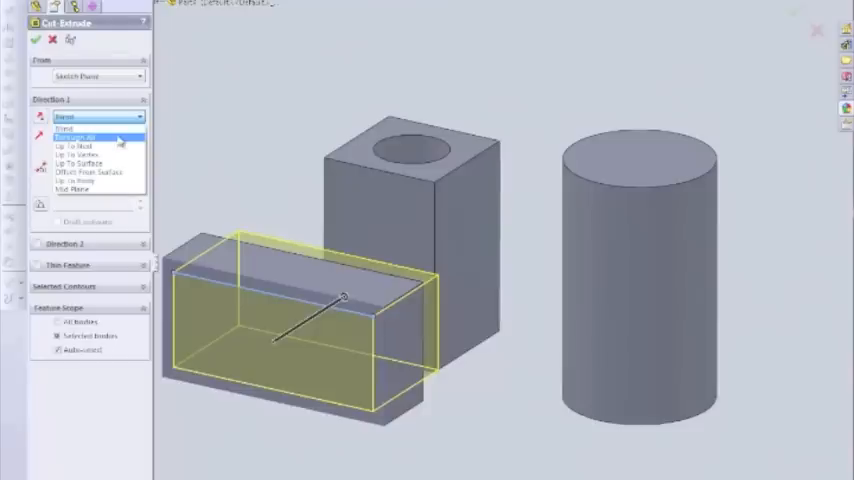
left_click(76, 136)
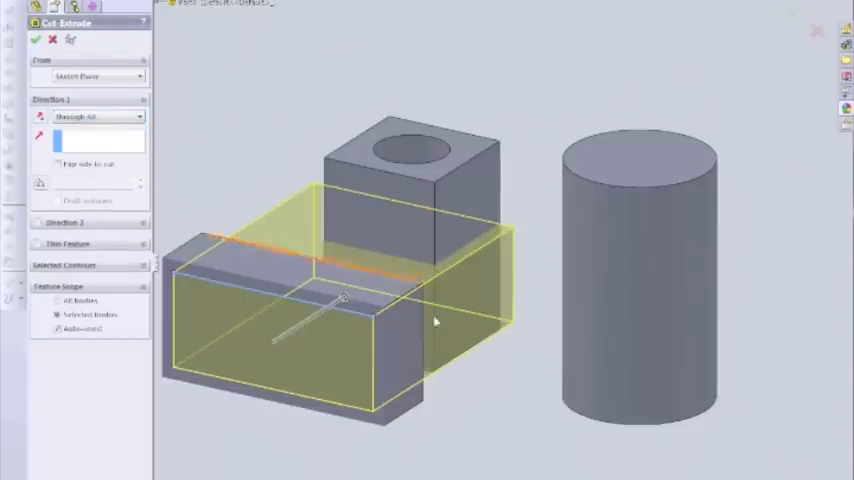
left_click(98, 116)
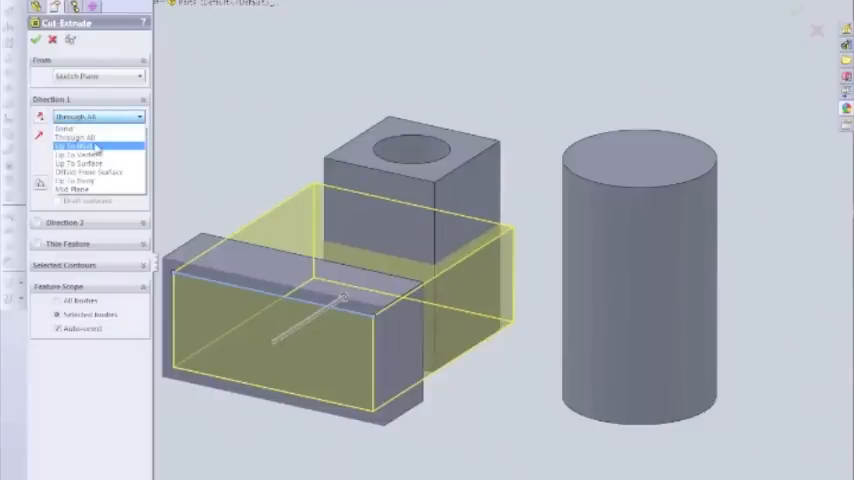
left_click(80, 144)
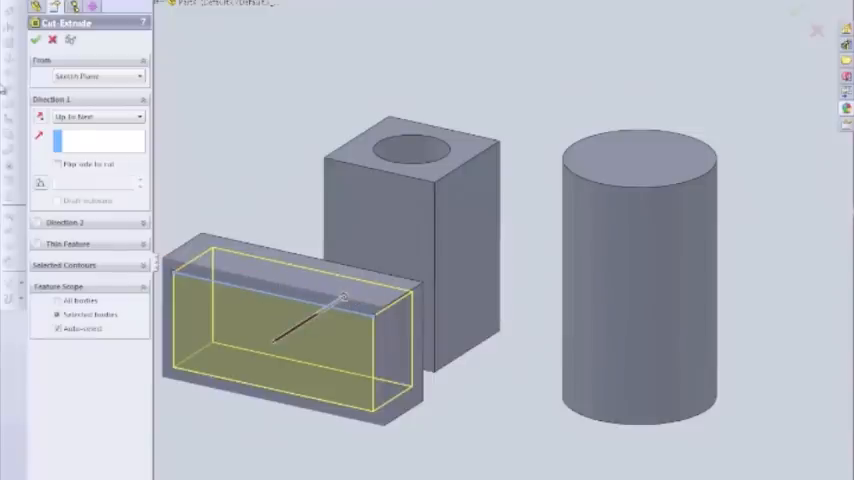
left_click(32, 40)
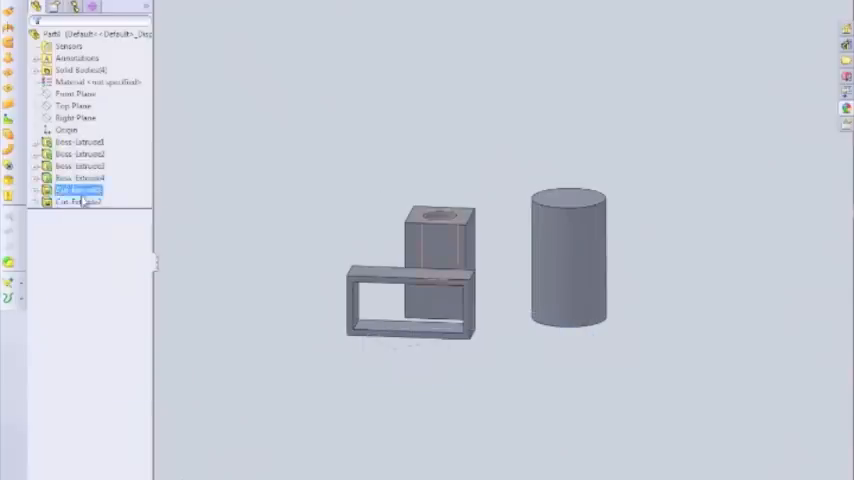
- Edit Cut-Extrude1 on the square block from the feature tree and accept its settings again
left_click(78, 178)
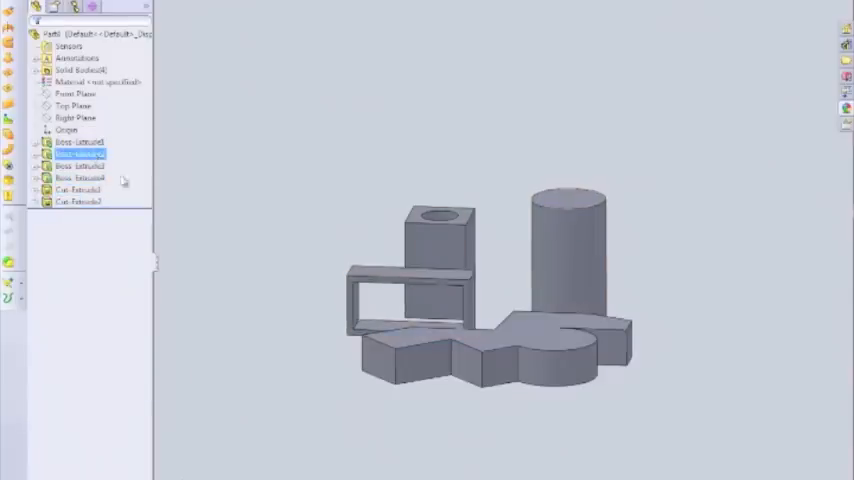
left_click(80, 154)
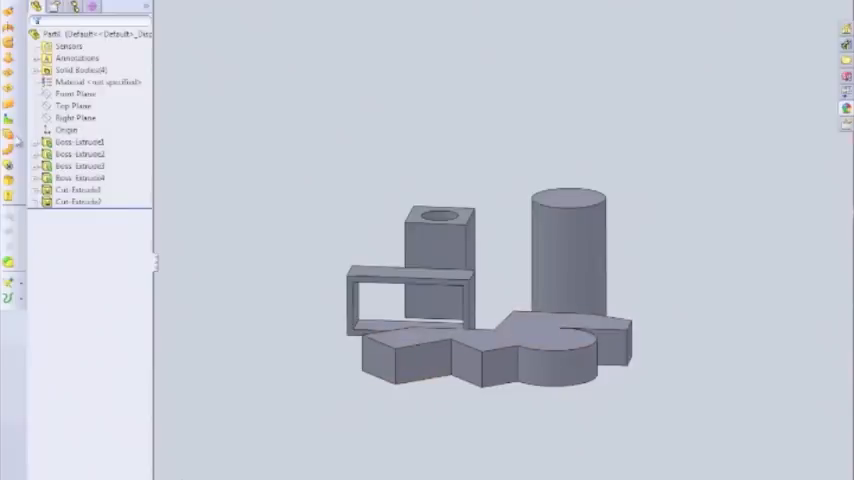
left_click(78, 190)
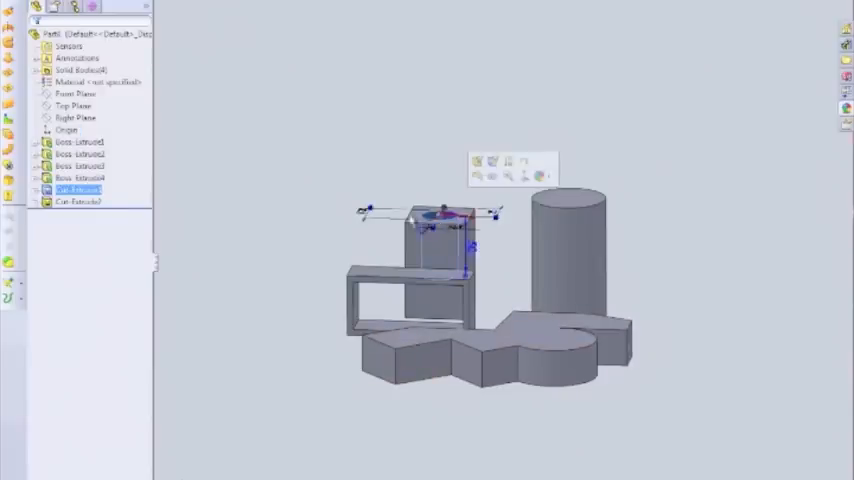
left_click(78, 190)
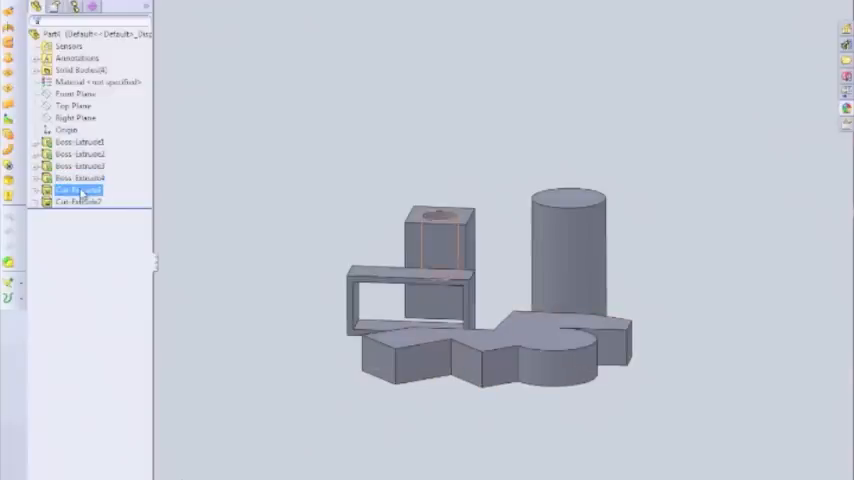
right_click(76, 190)
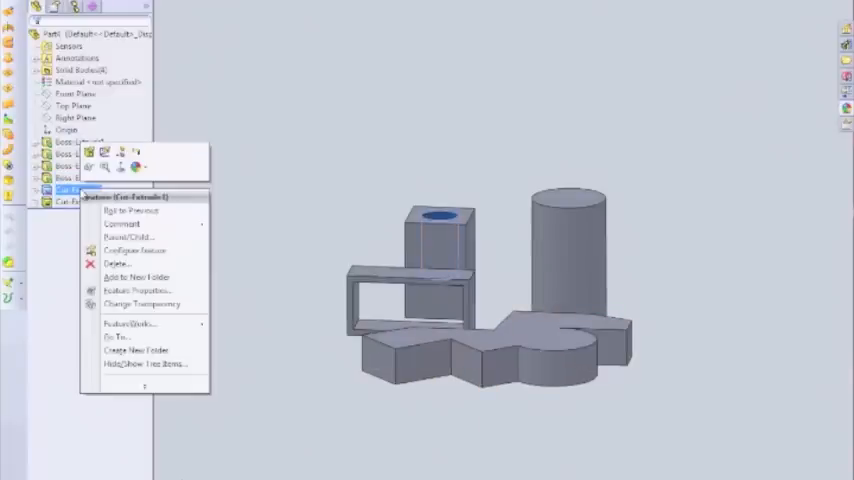
left_click(120, 210)
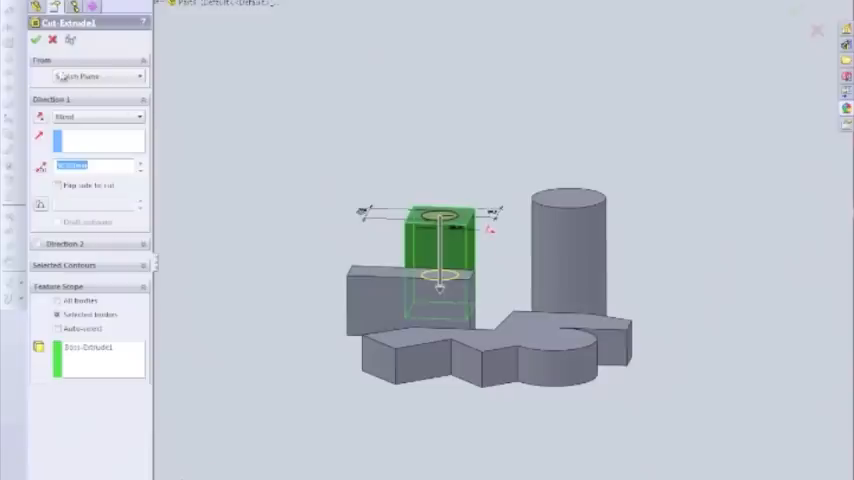
left_click(36, 40)
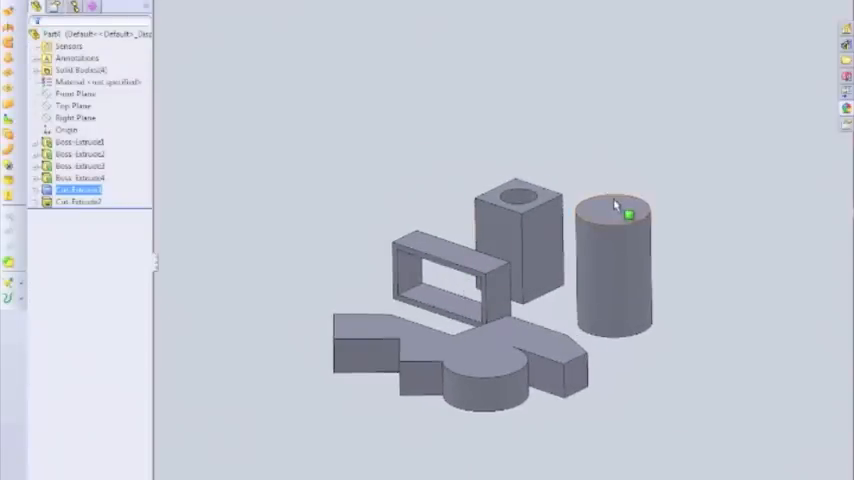
- Offset the bottom face's circular edge inward with Reverse checked to get an inner circle
right_click(616, 204)
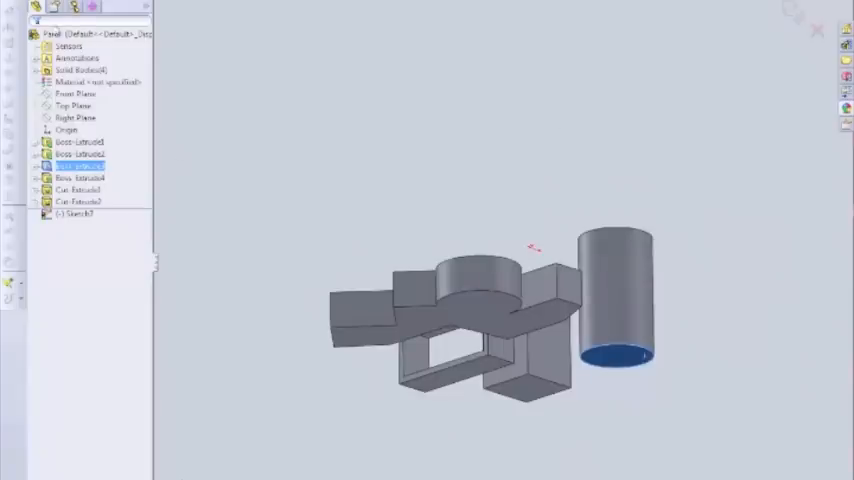
left_click(618, 356)
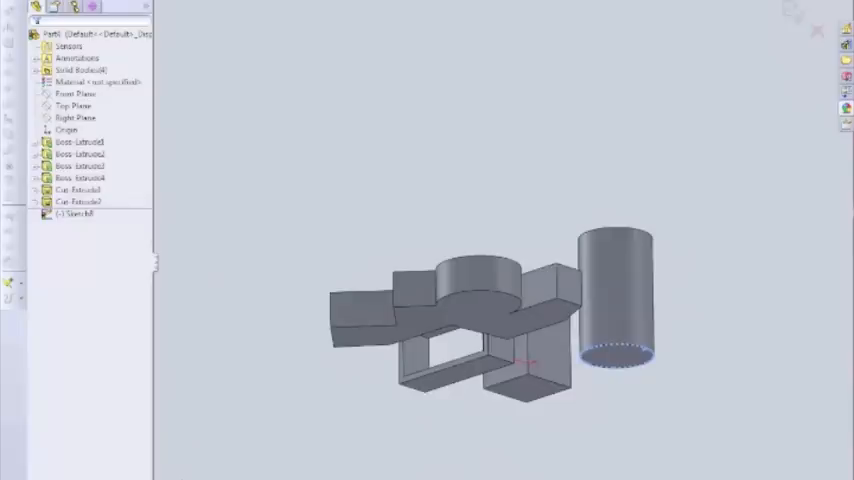
left_click(616, 356)
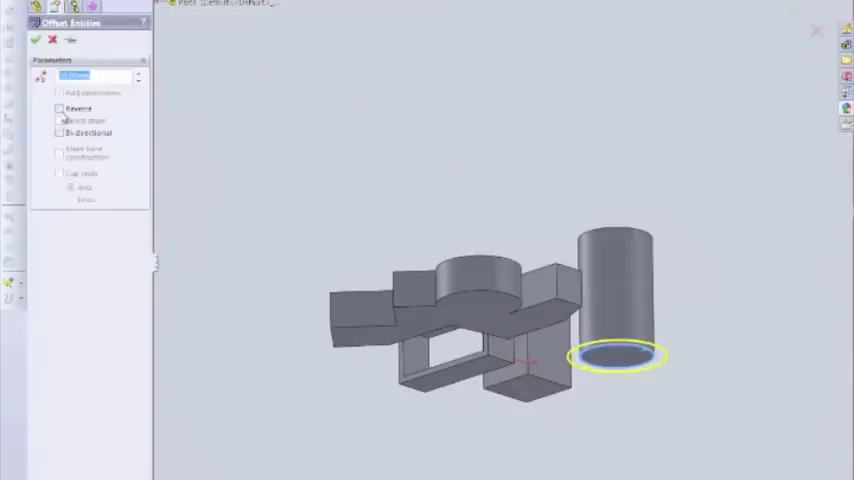
left_click(58, 108)
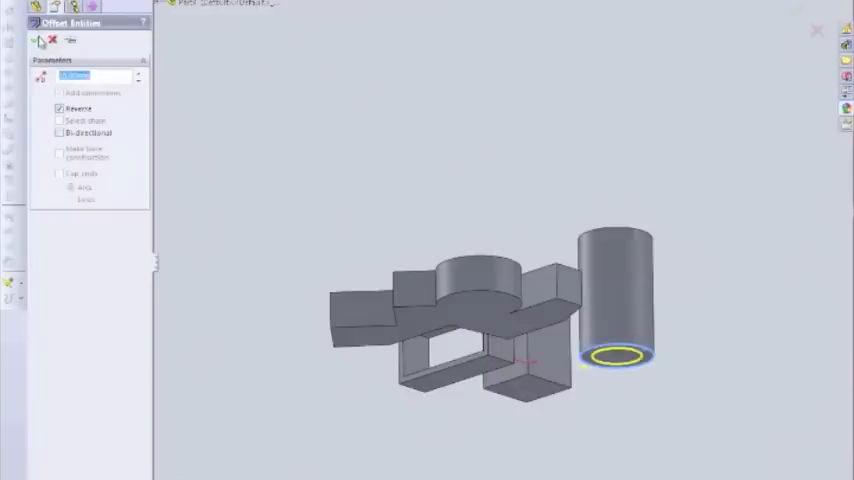
left_click(36, 40)
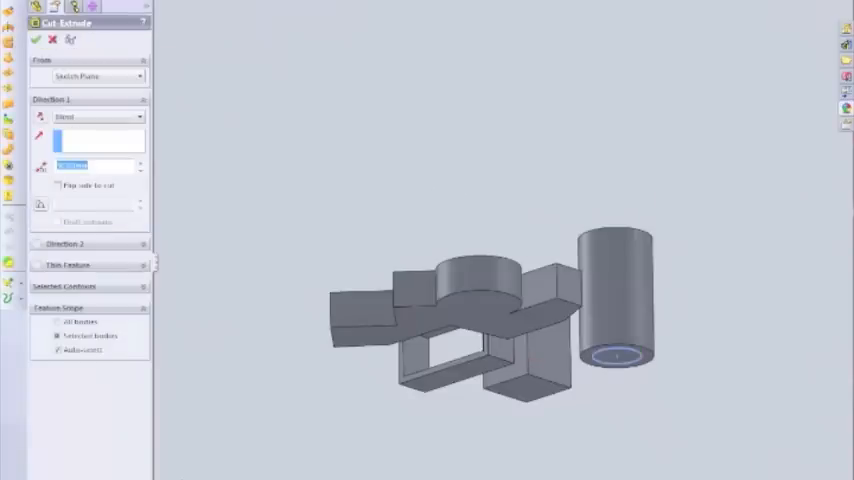
- Extruded-cut the offset circle Through All so the cylinder becomes a hollow tube
left_click(98, 116)
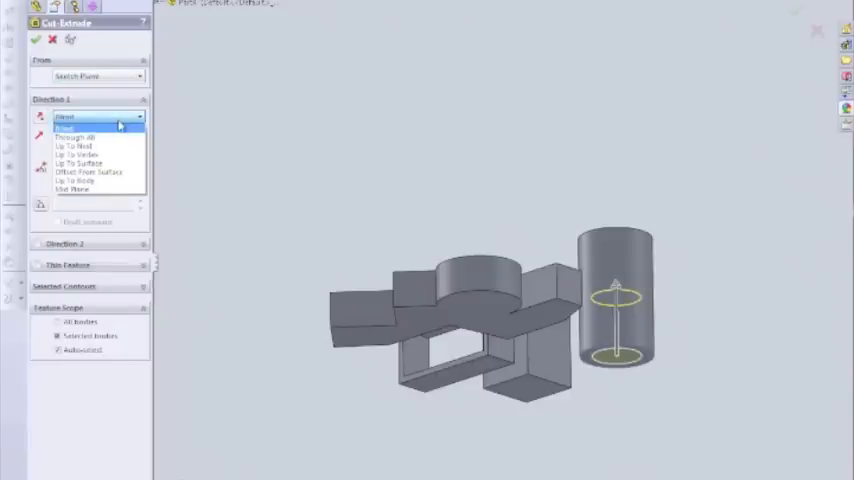
left_click(76, 136)
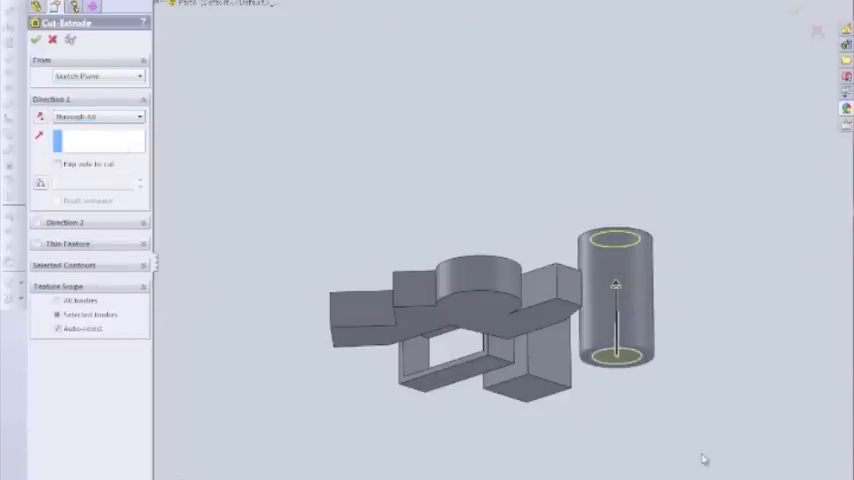
left_click(34, 40)
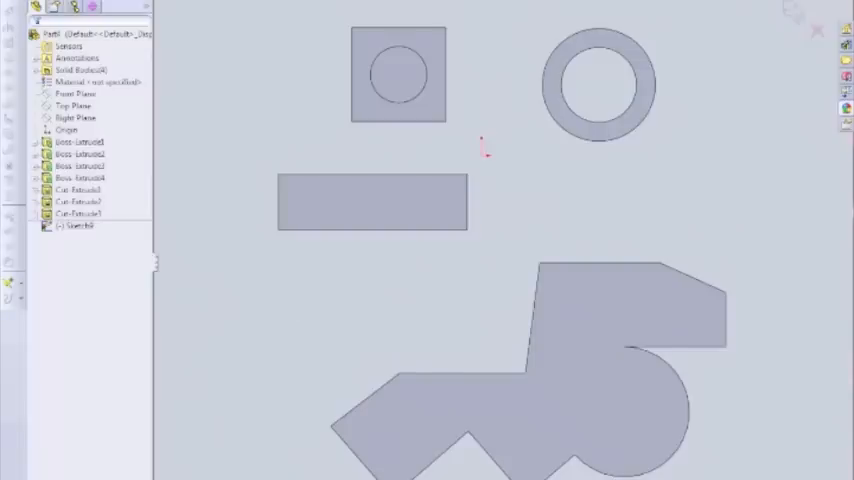
- Sketch circles for holes on the bespoke shape's top face
left_click(376, 420)
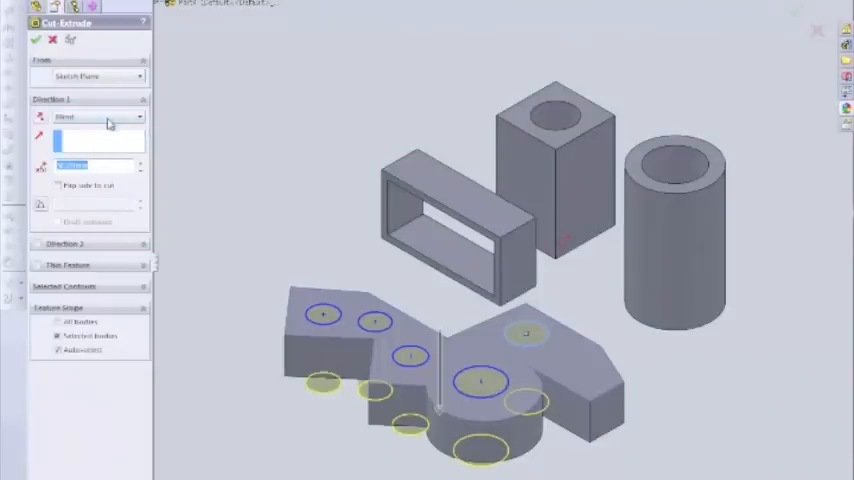
- Set the hole cut's Direction 1 end condition to Through All
left_click(96, 116)
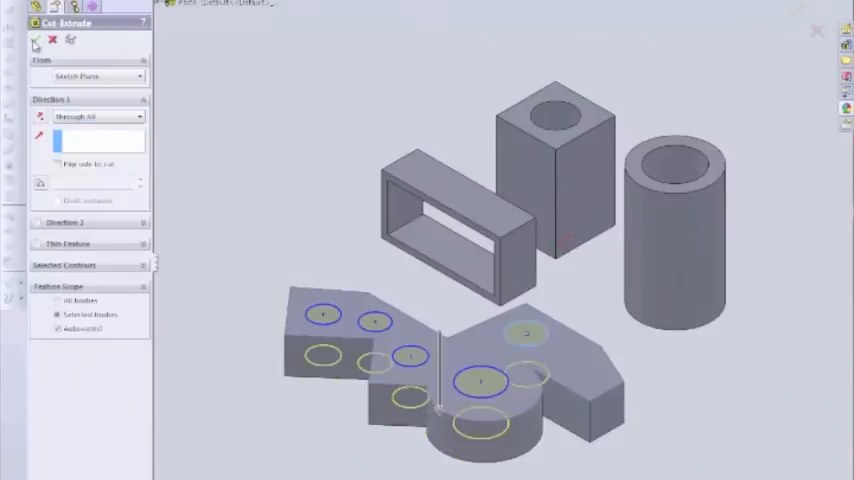